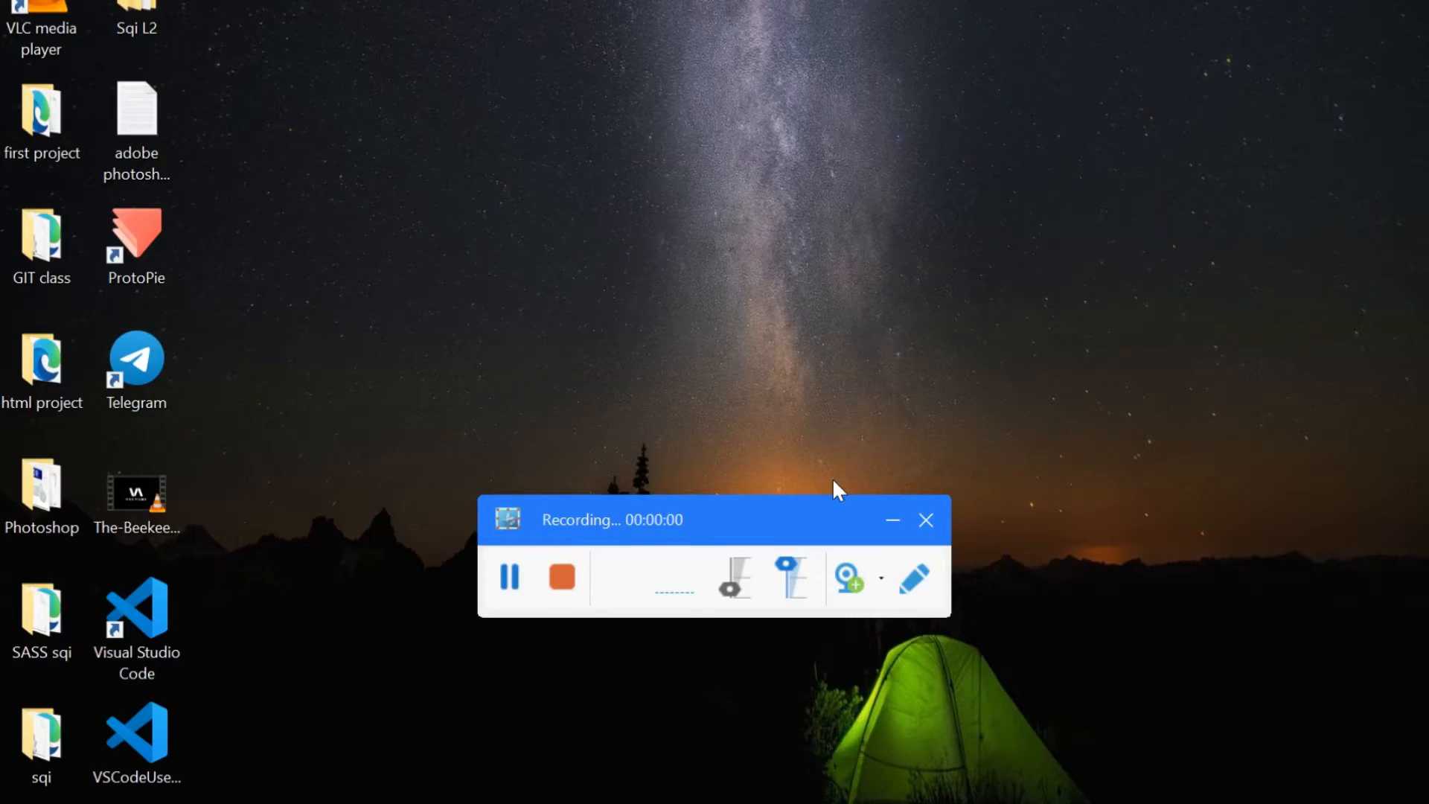
pyautogui.moveTo(740, 581)
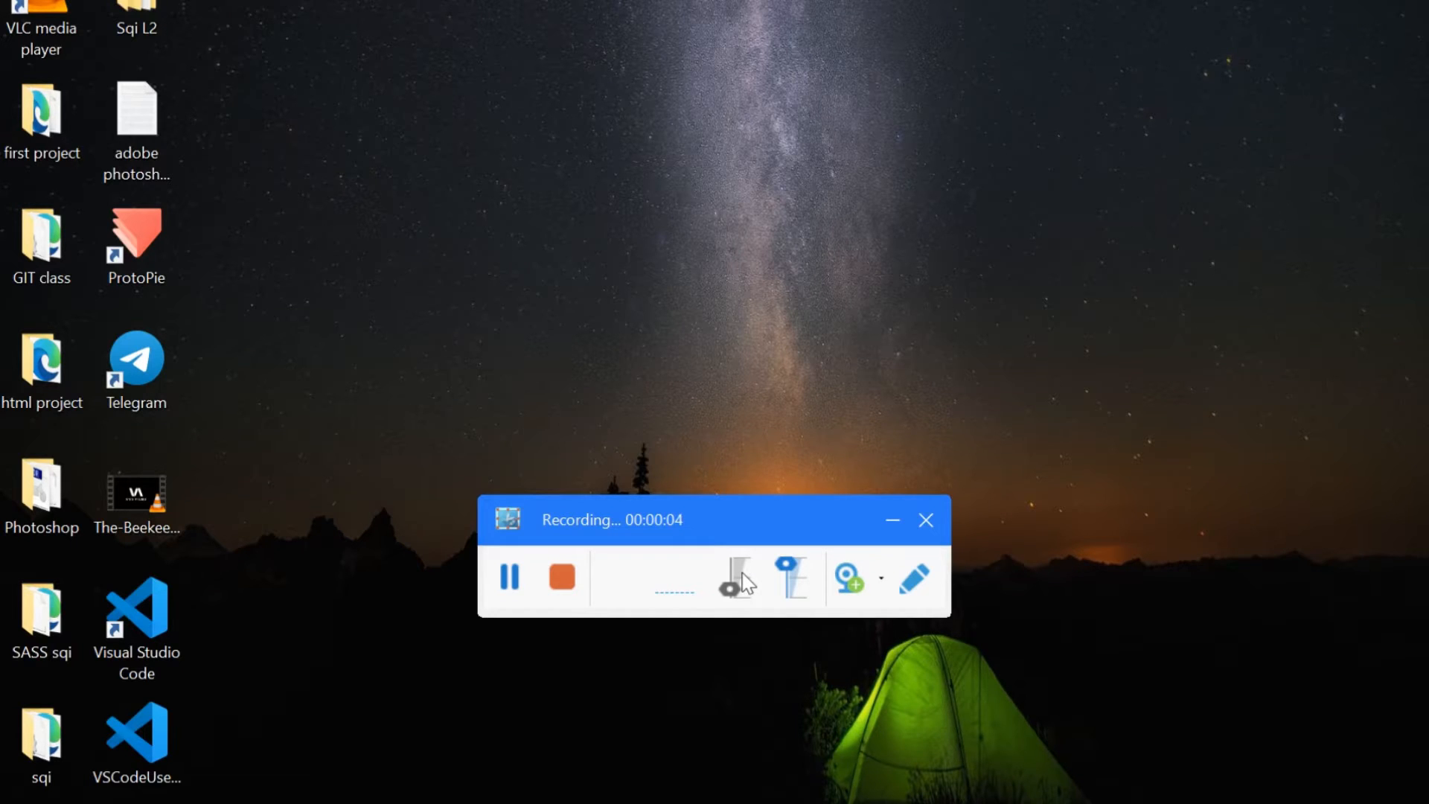
pyautogui.moveTo(850, 578)
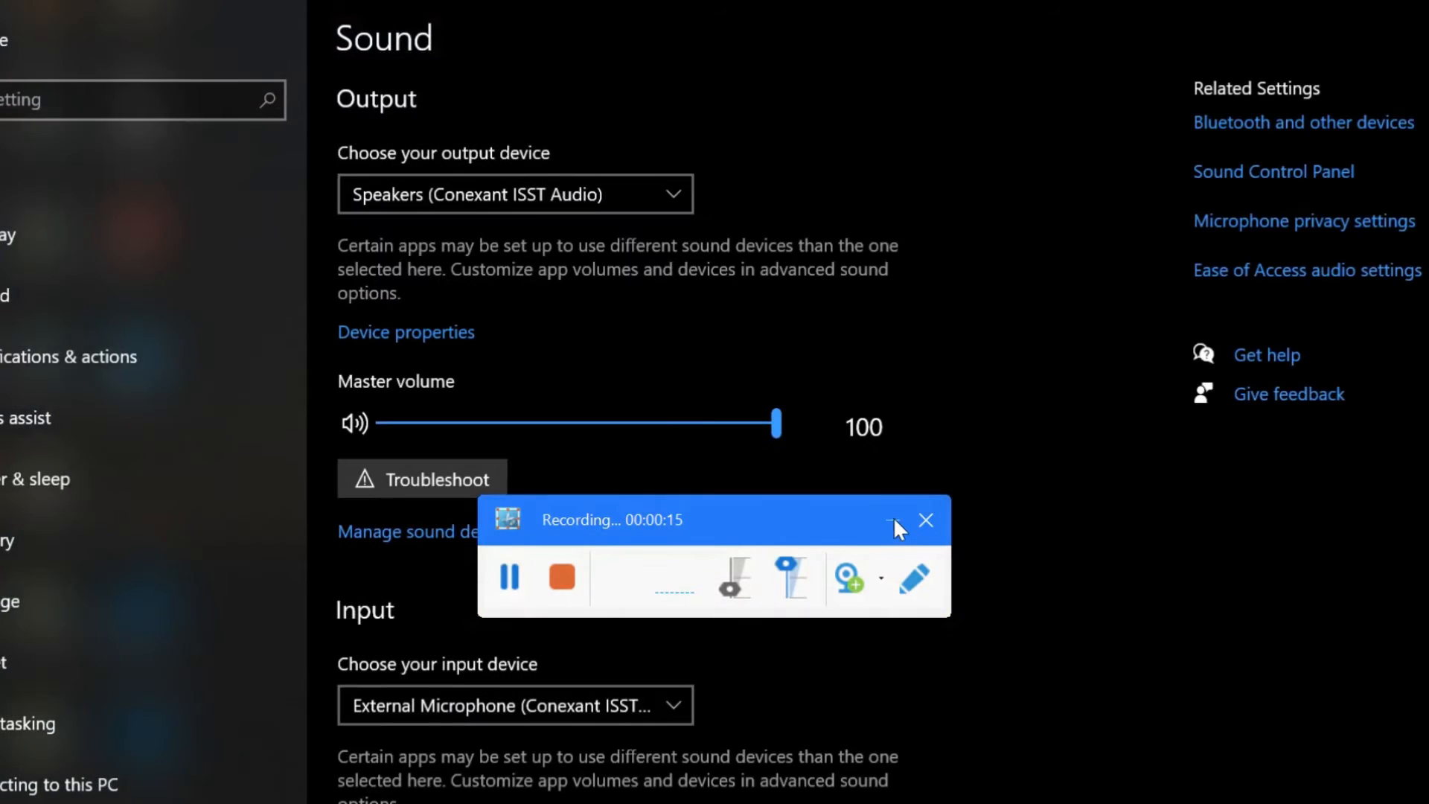
# Minimize the recorder toolbar so the full Sound settings page is visible
pyautogui.click(898, 527)
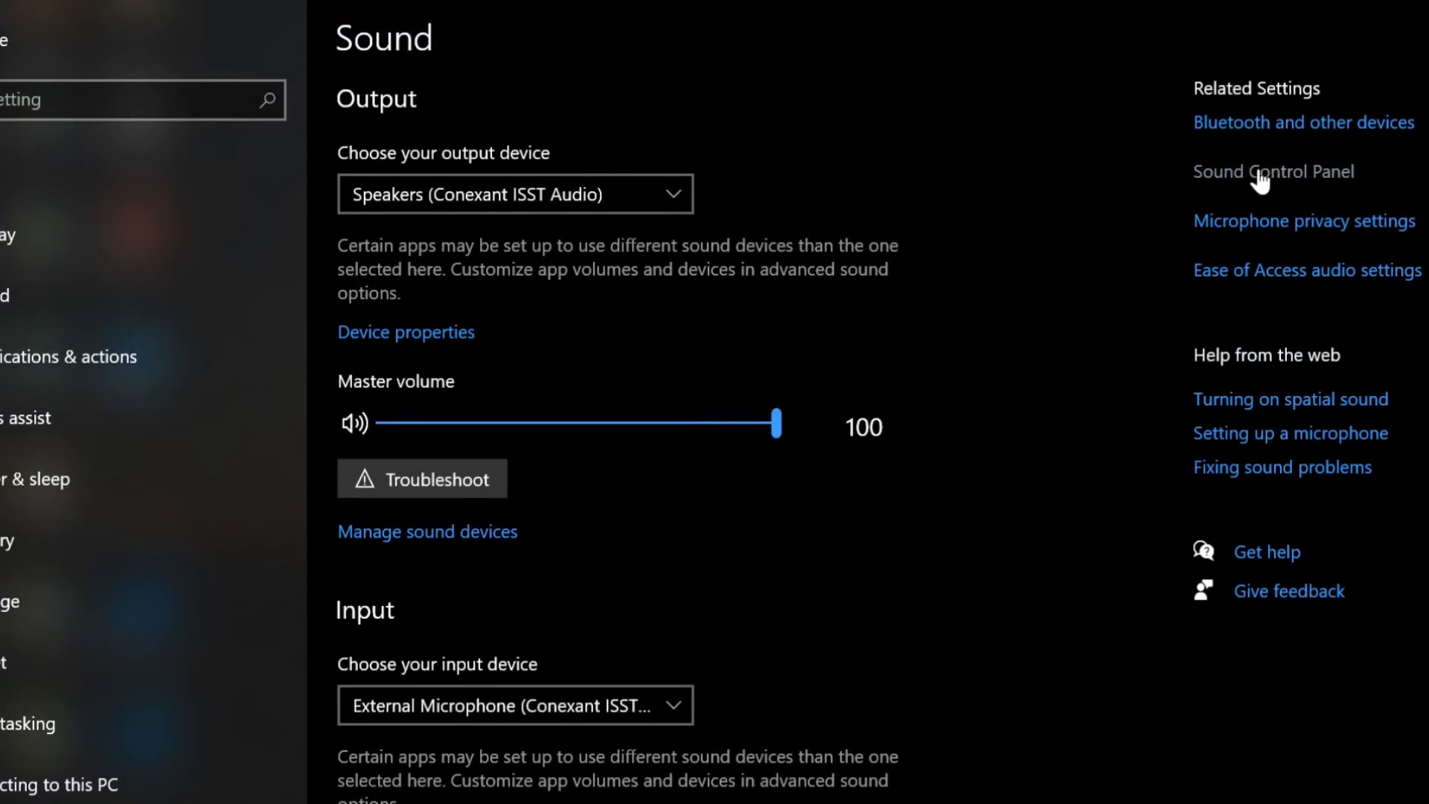
pyautogui.moveTo(1257, 173)
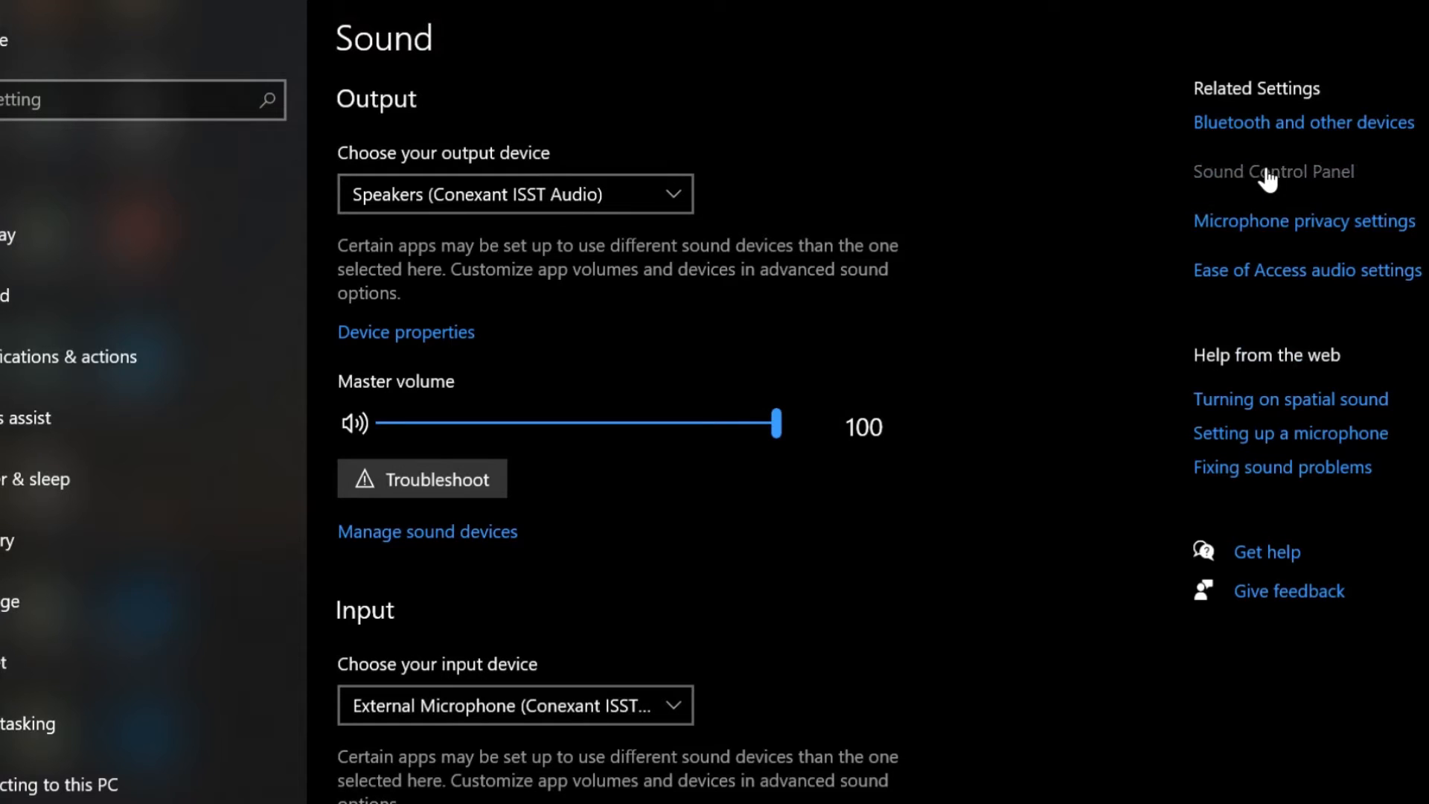
# From the Sound Control Panel's Recording list, show the External Microphone's properties
pyautogui.click(1272, 171)
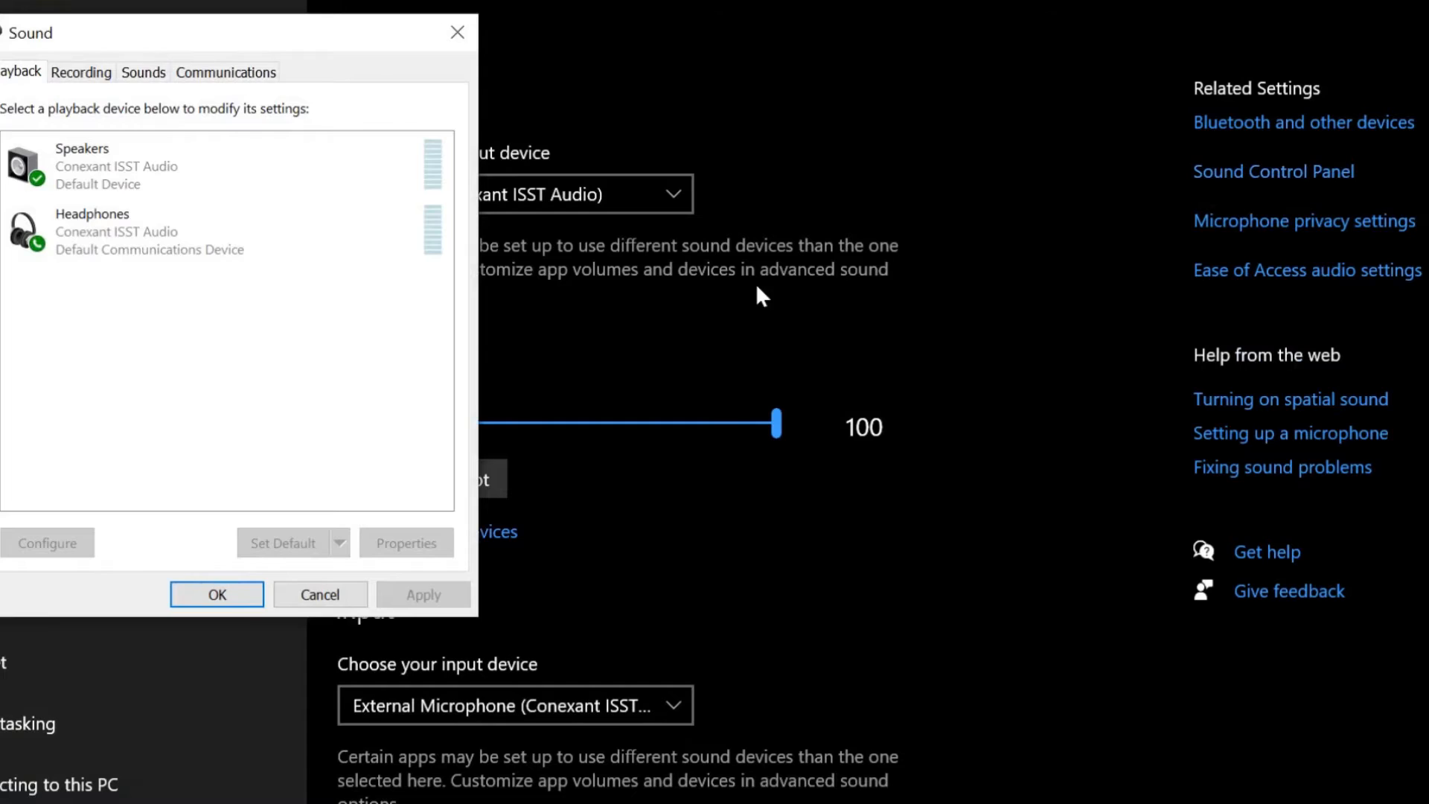
pyautogui.moveTo(124, 308)
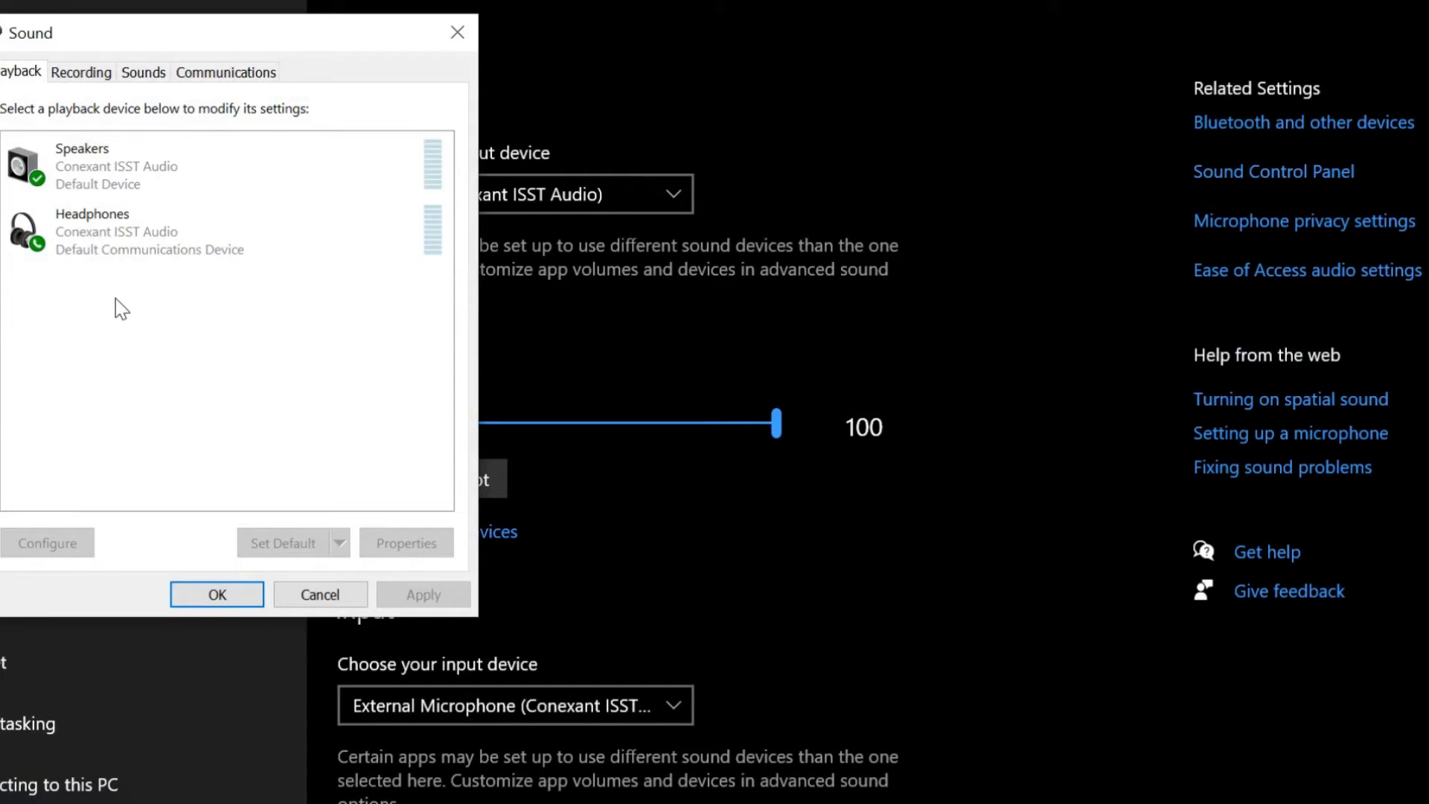
pyautogui.click(81, 71)
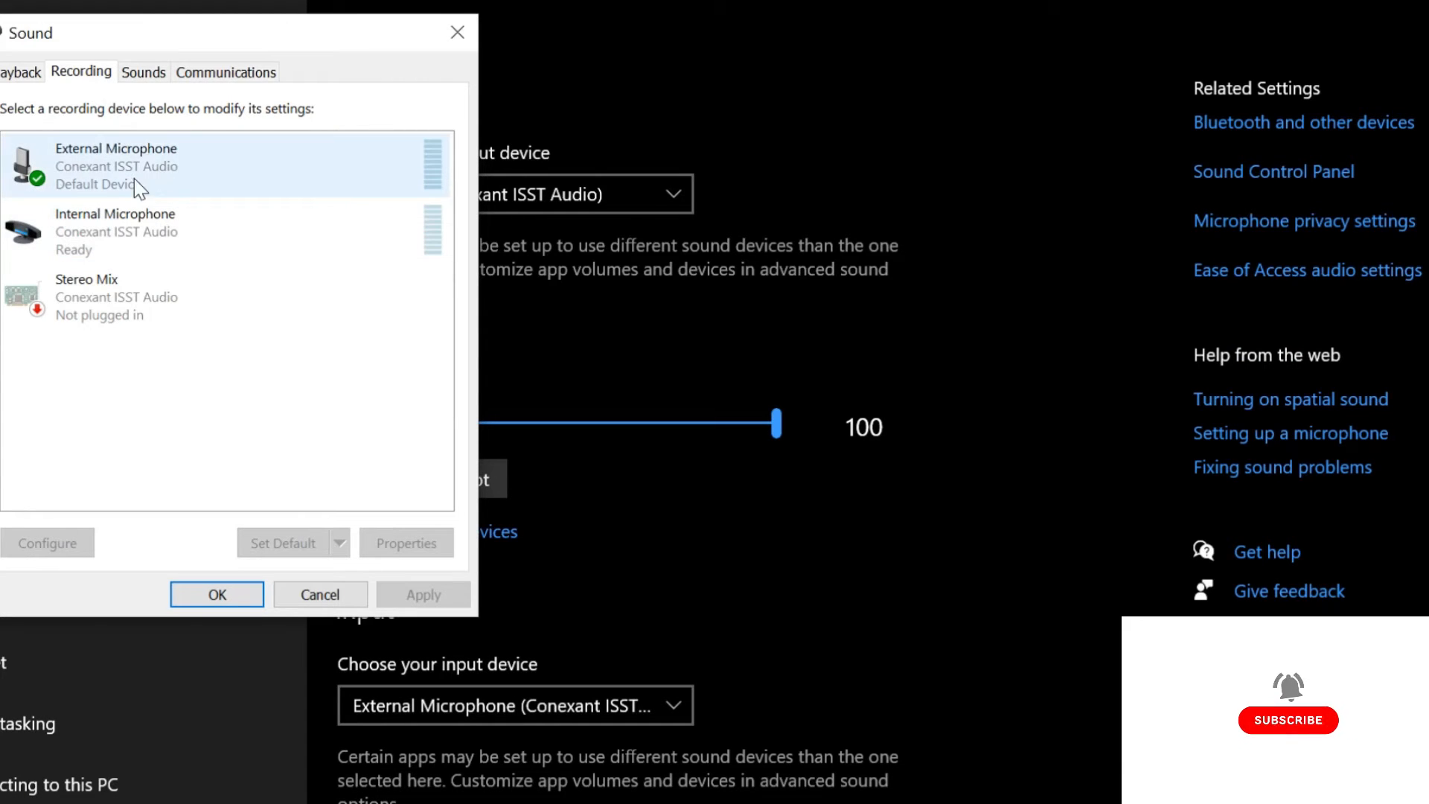
pyautogui.moveTo(201, 171)
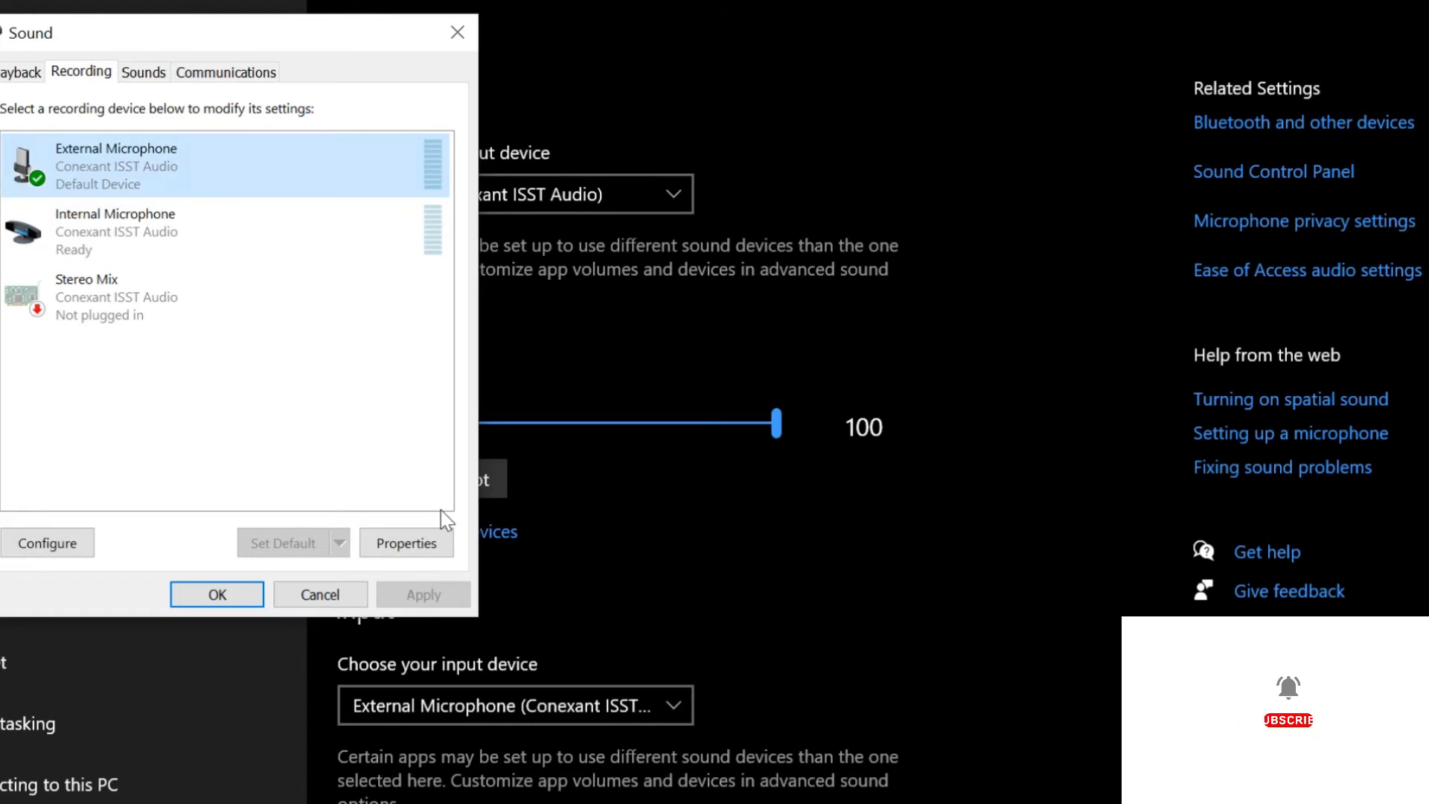
pyautogui.click(406, 543)
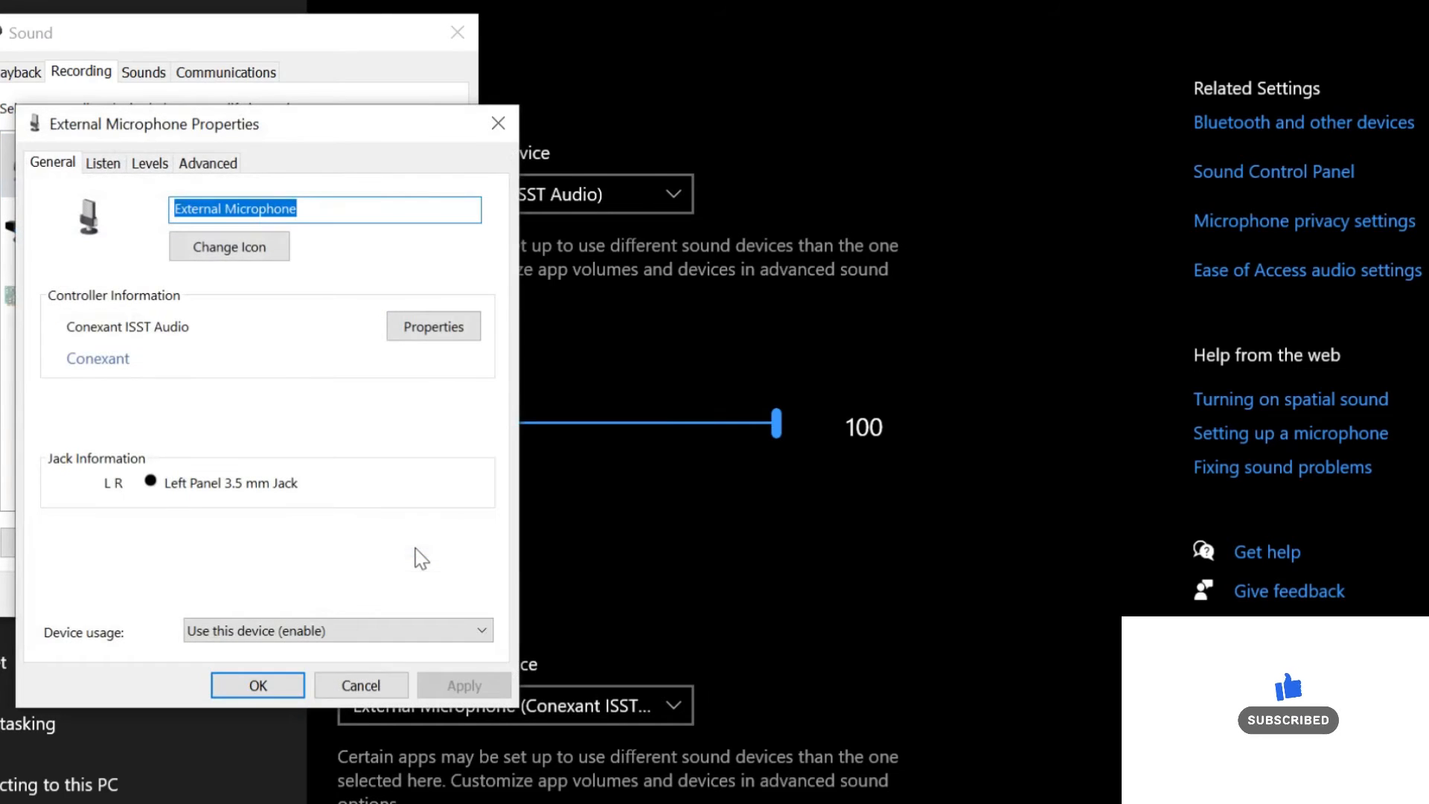
# On Levels, toggle mute off and on at level 100, then close the properties
pyautogui.click(149, 163)
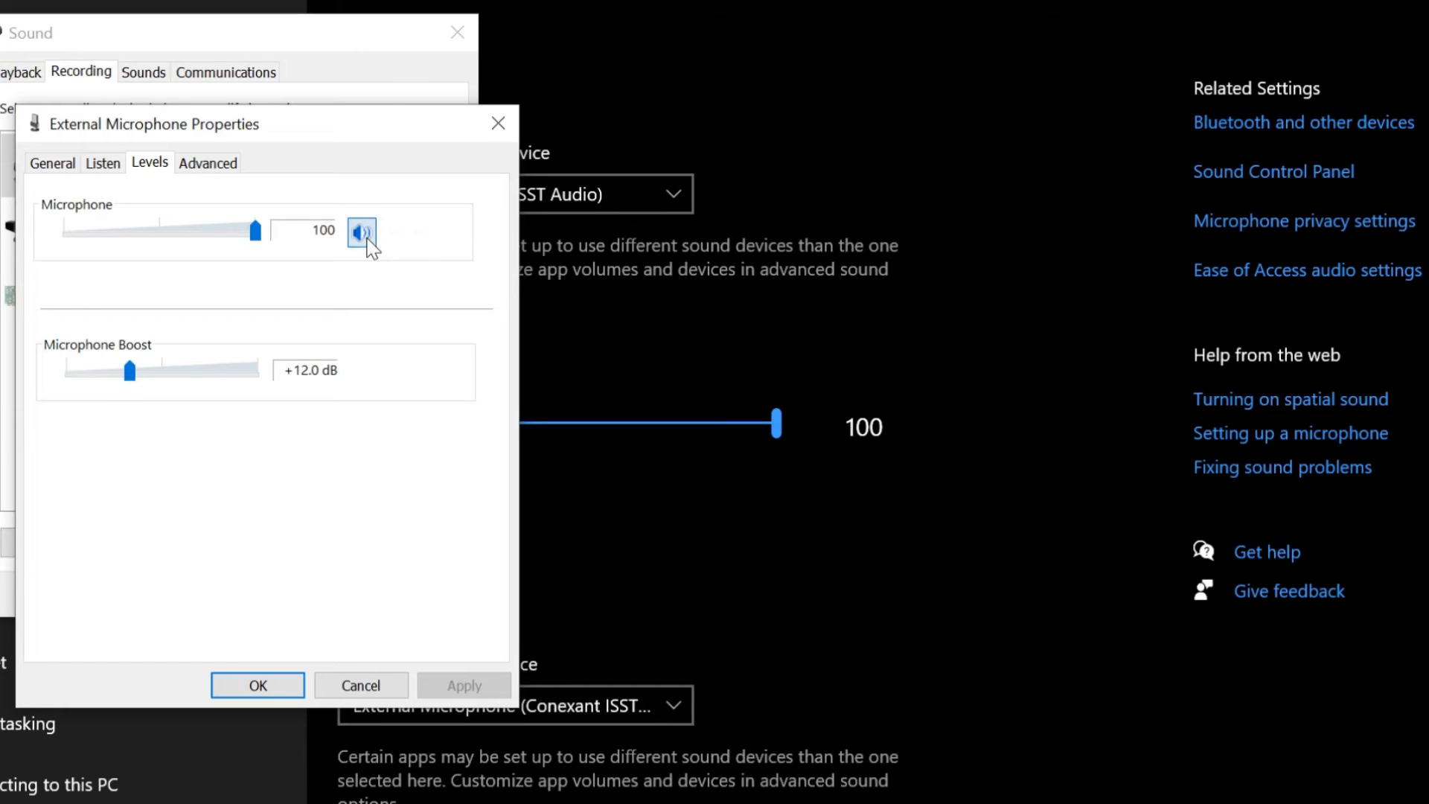
pyautogui.click(360, 232)
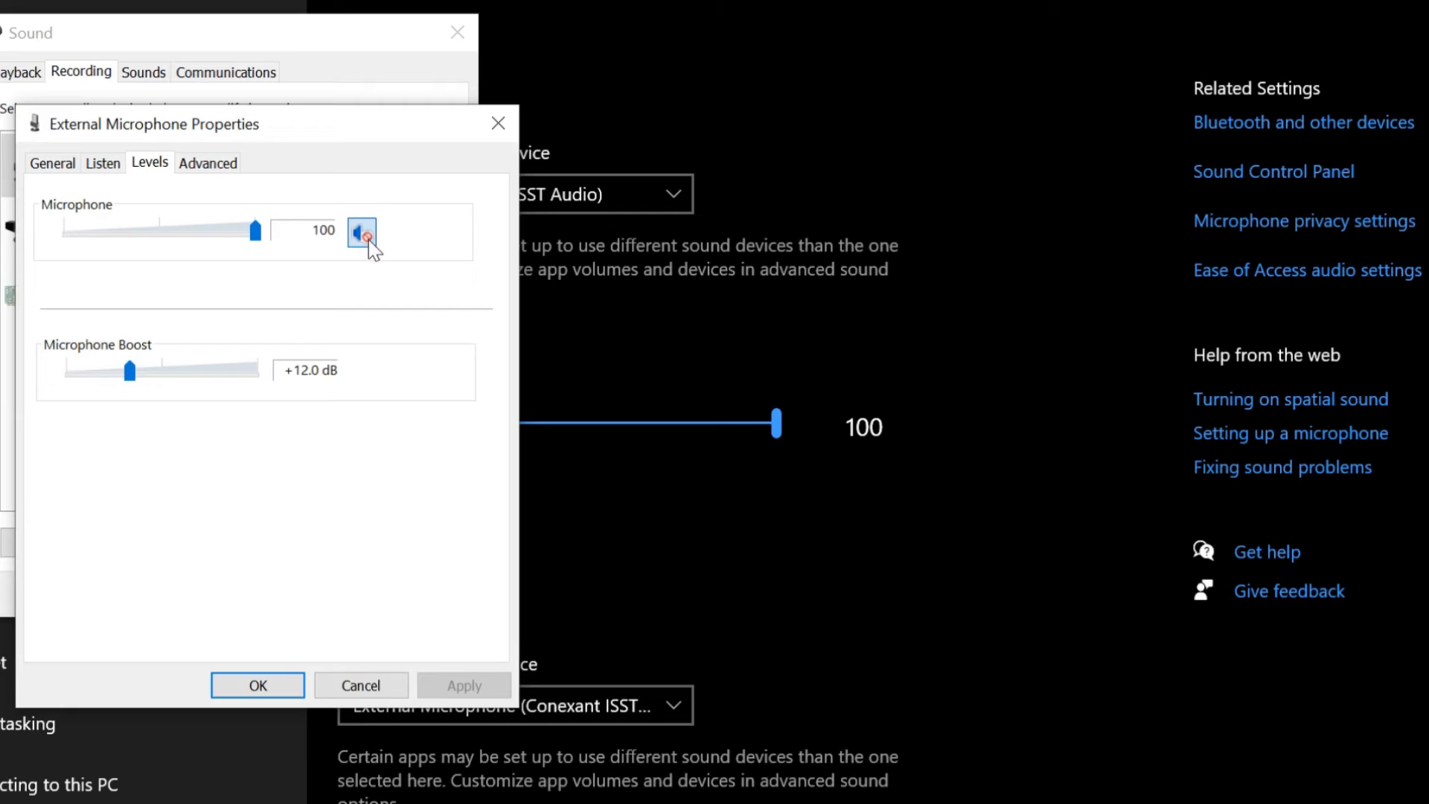
pyautogui.click(362, 232)
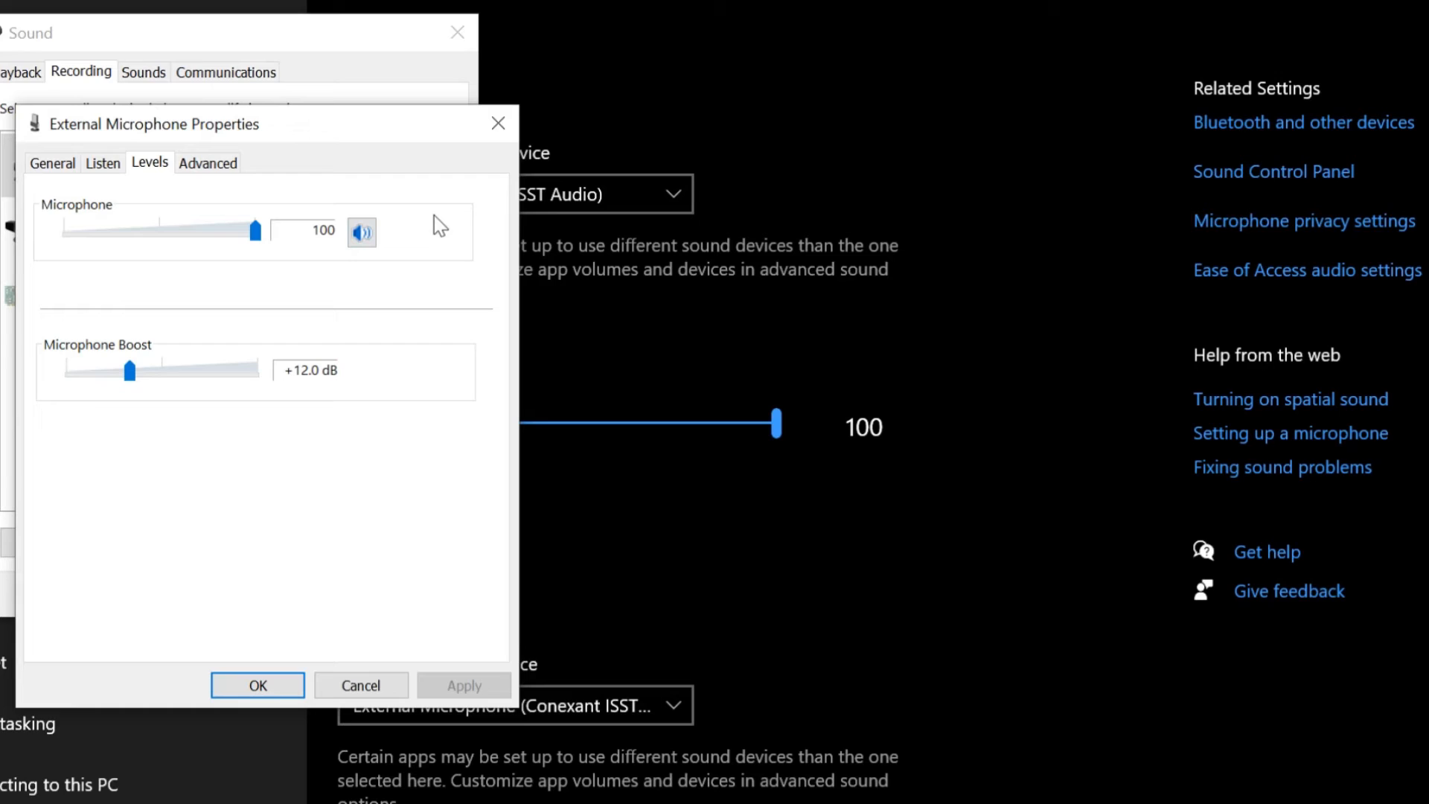
pyautogui.moveTo(108, 227)
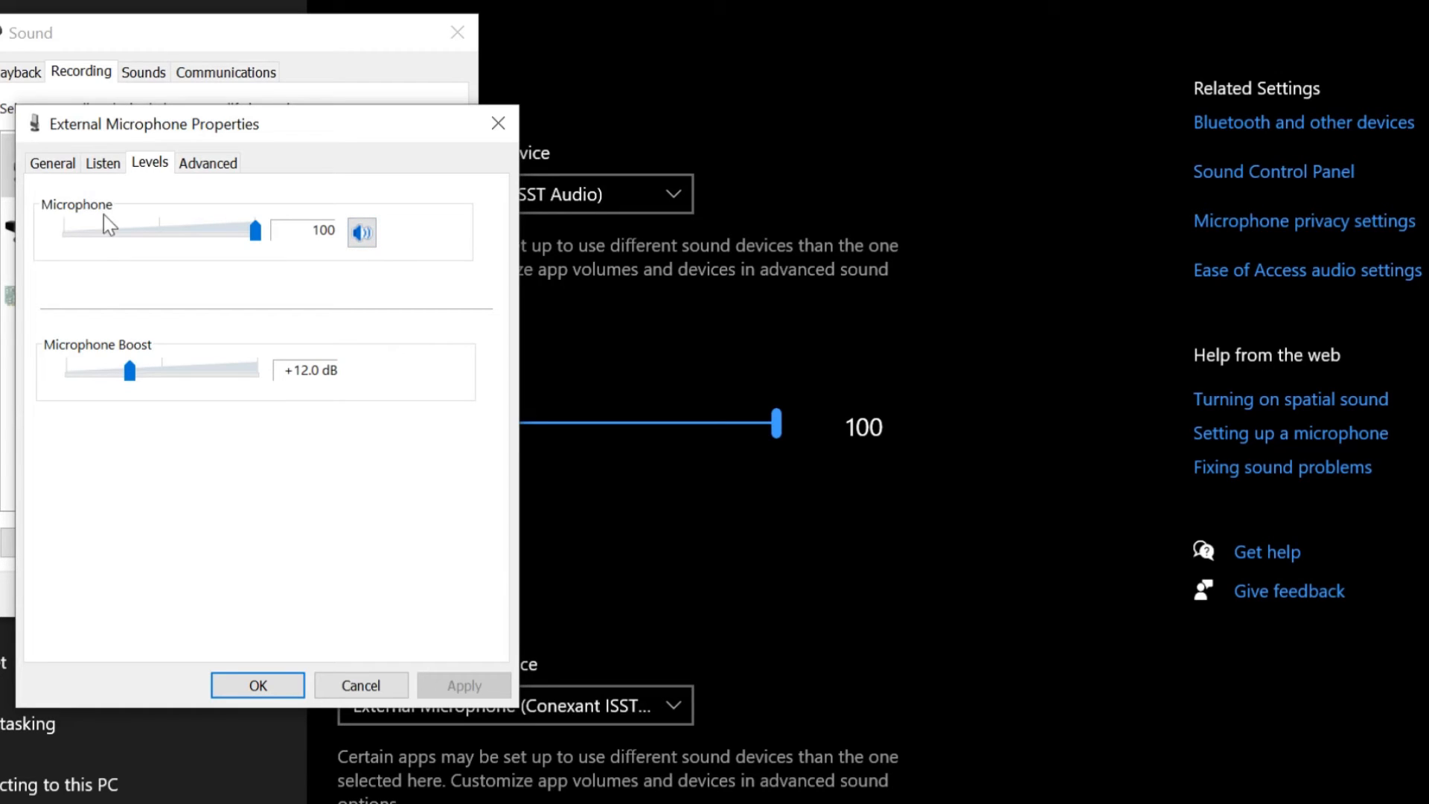
pyautogui.moveTo(359, 216)
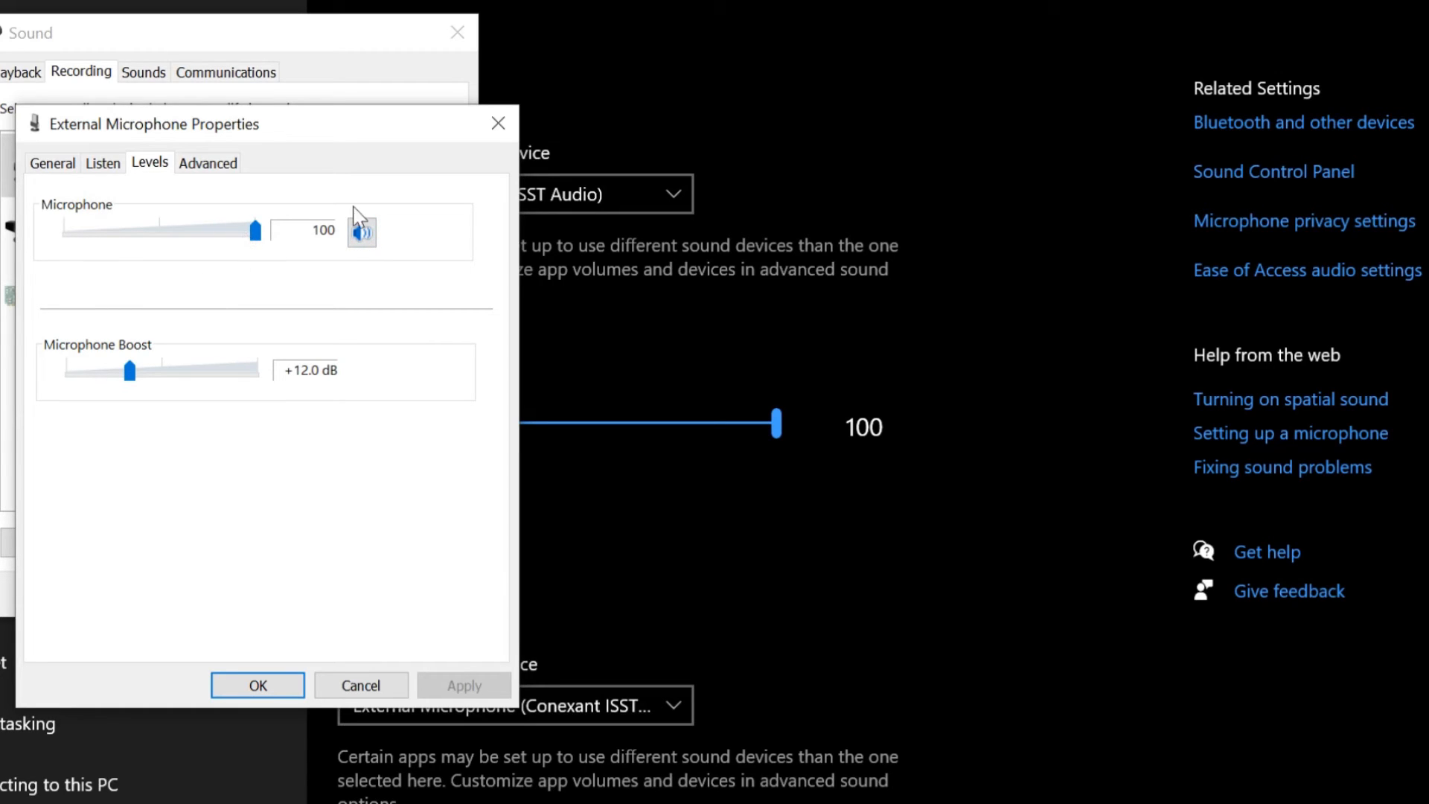
pyautogui.click(497, 123)
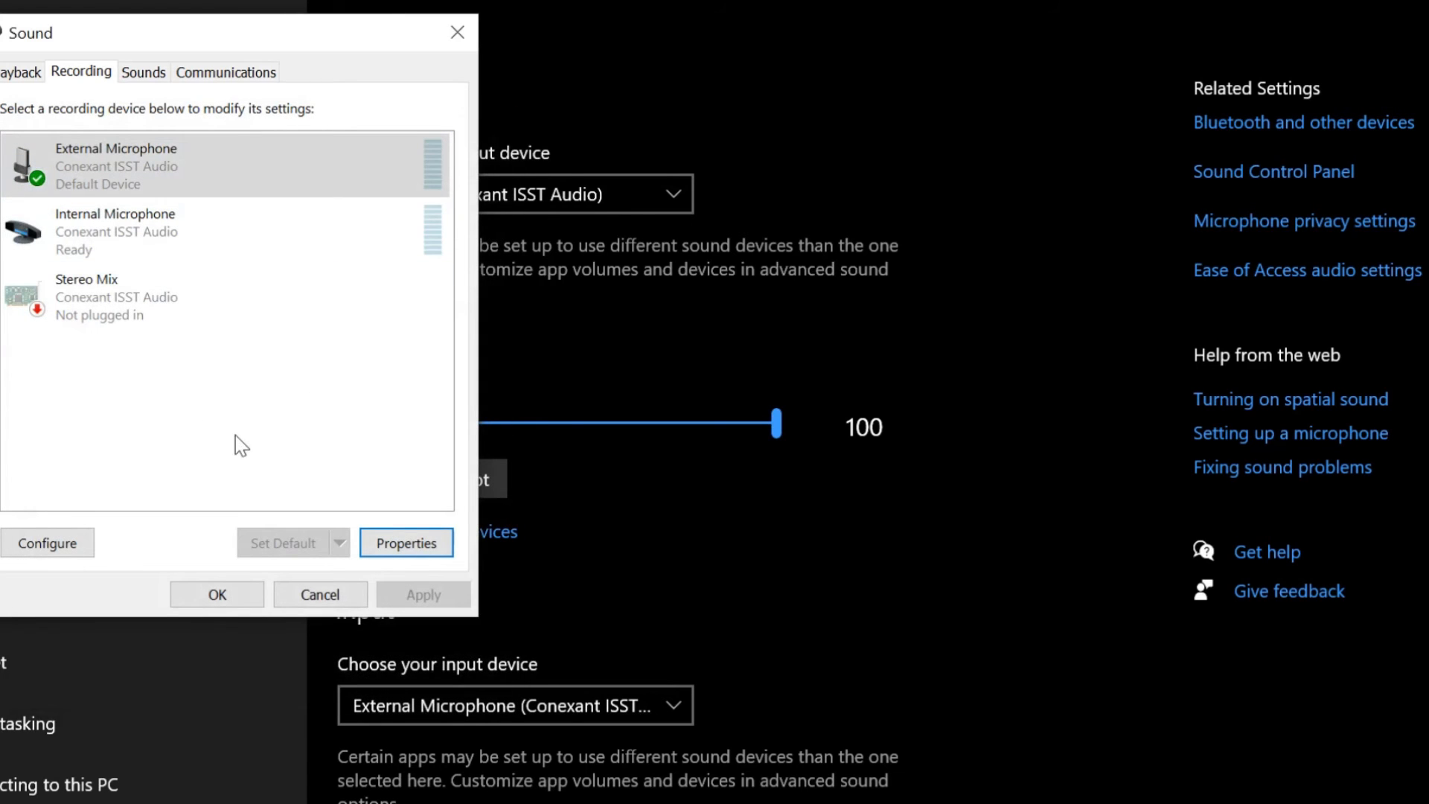
pyautogui.moveTo(249, 443)
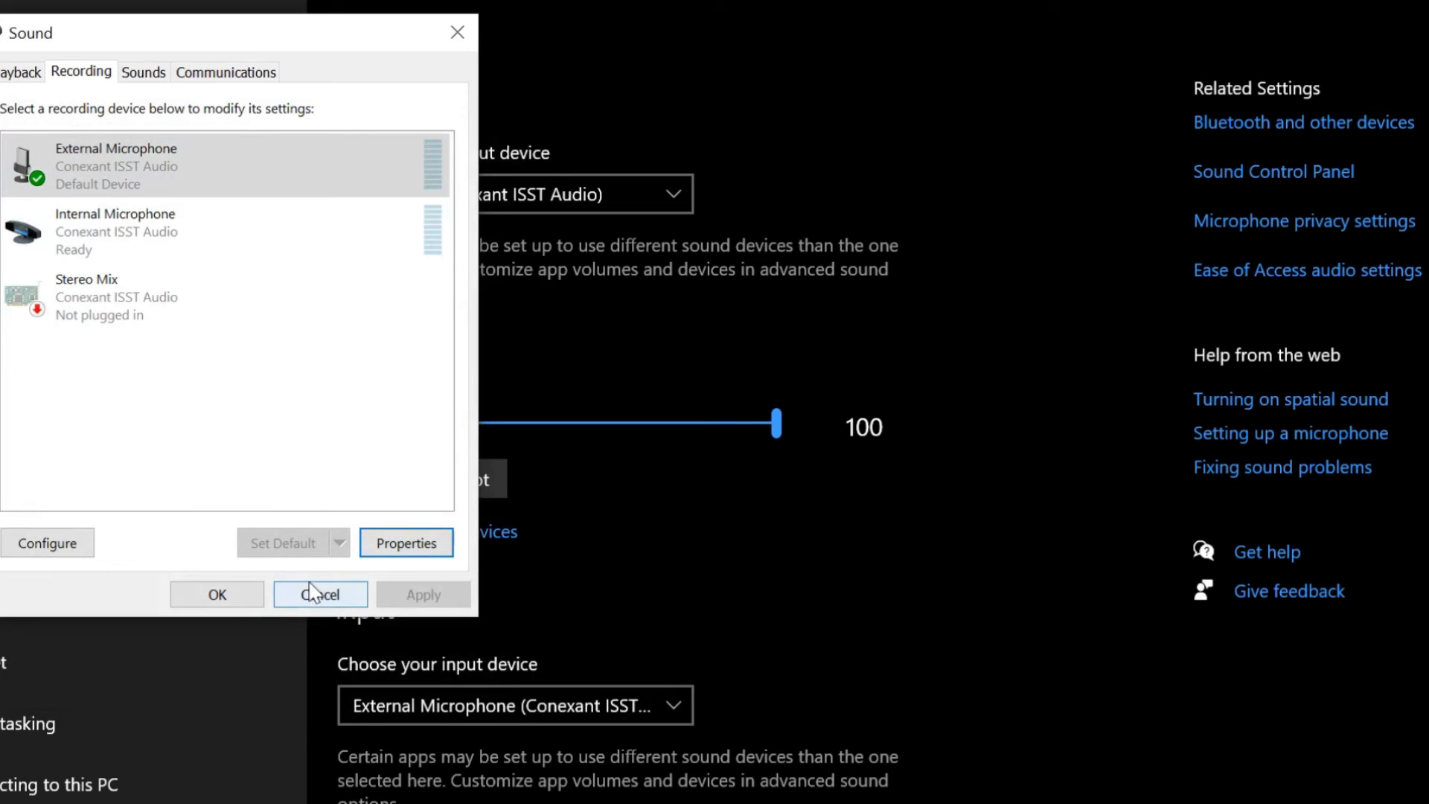
# Cancel out of the Sound dialog, keeping External Microphone as default recording device
pyautogui.click(320, 594)
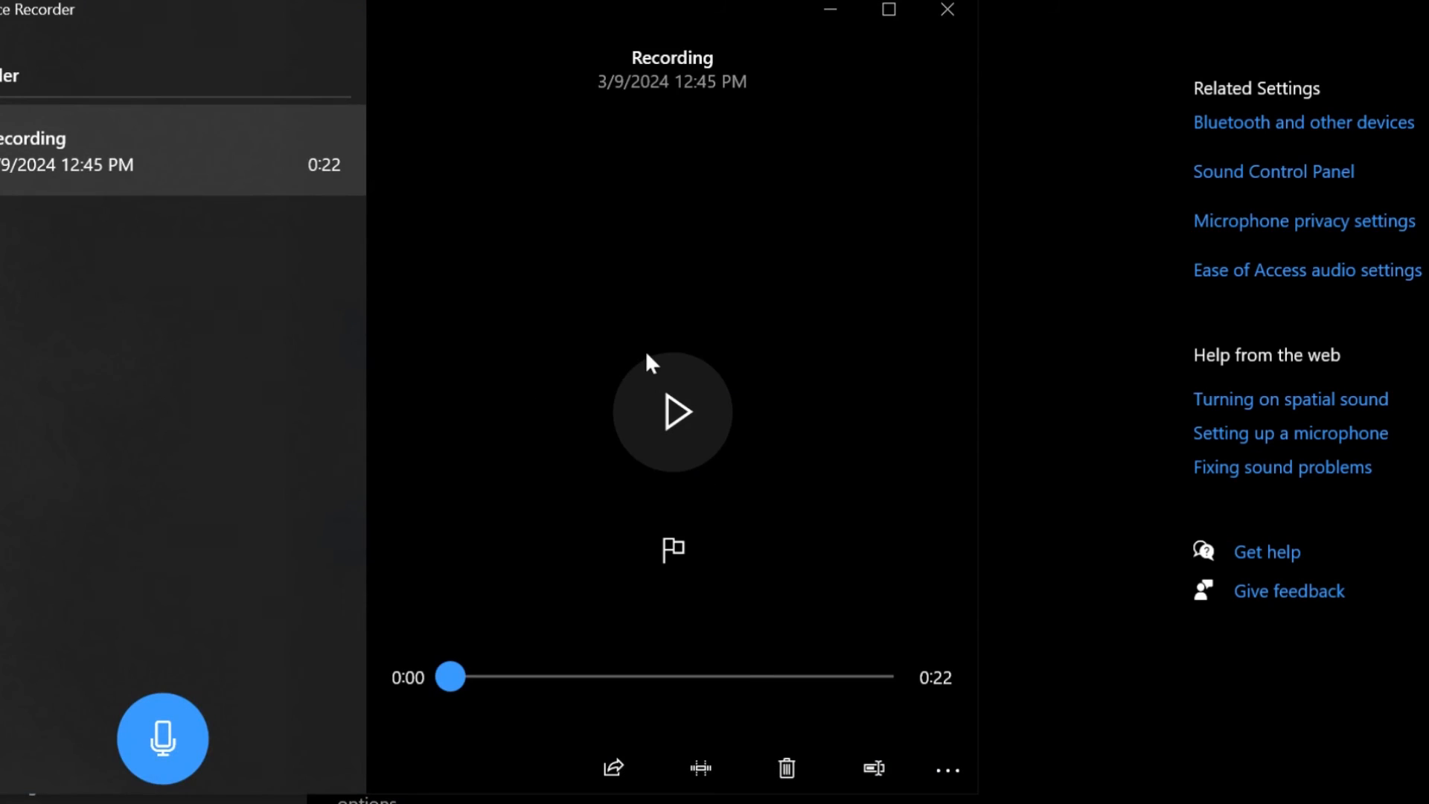
pyautogui.moveTo(646, 351)
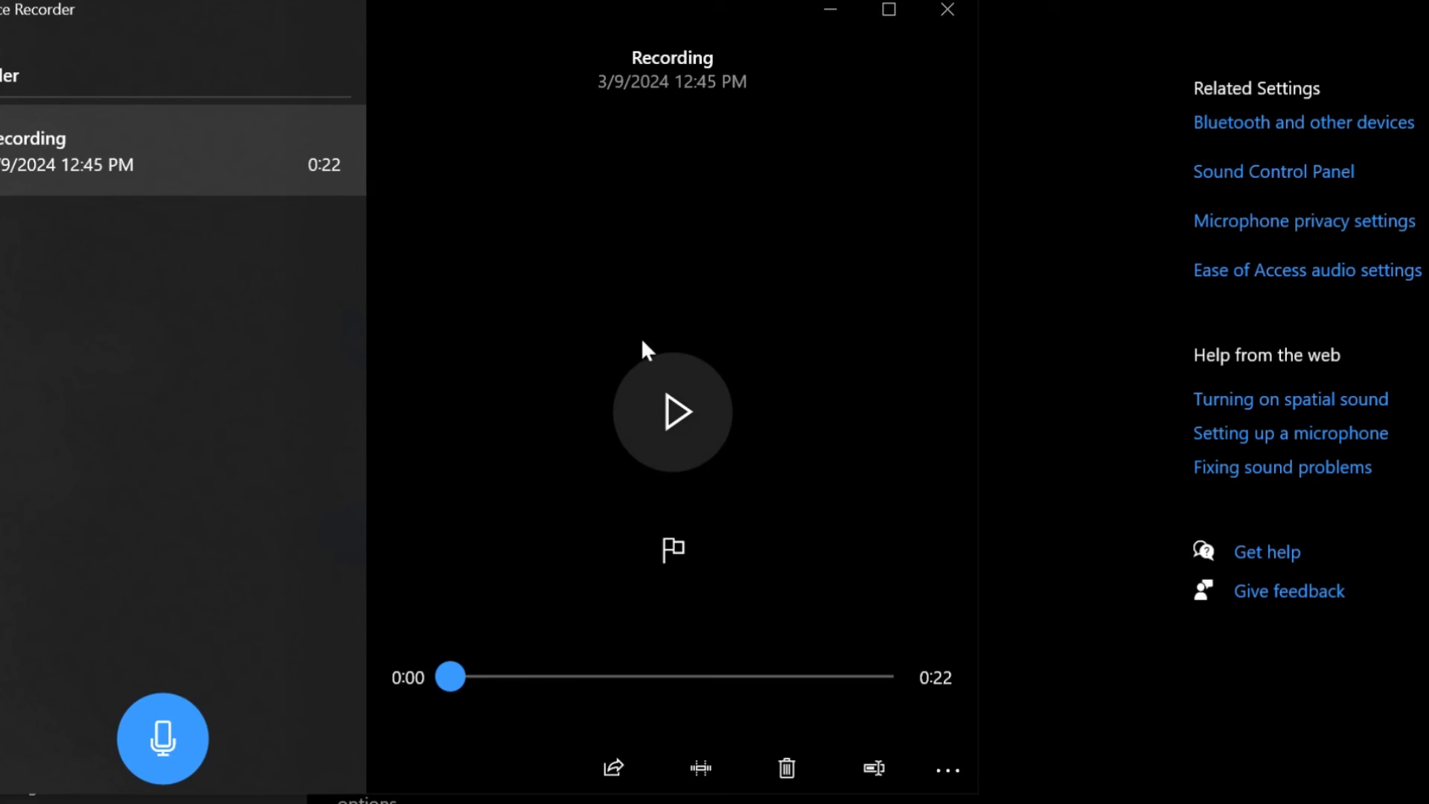